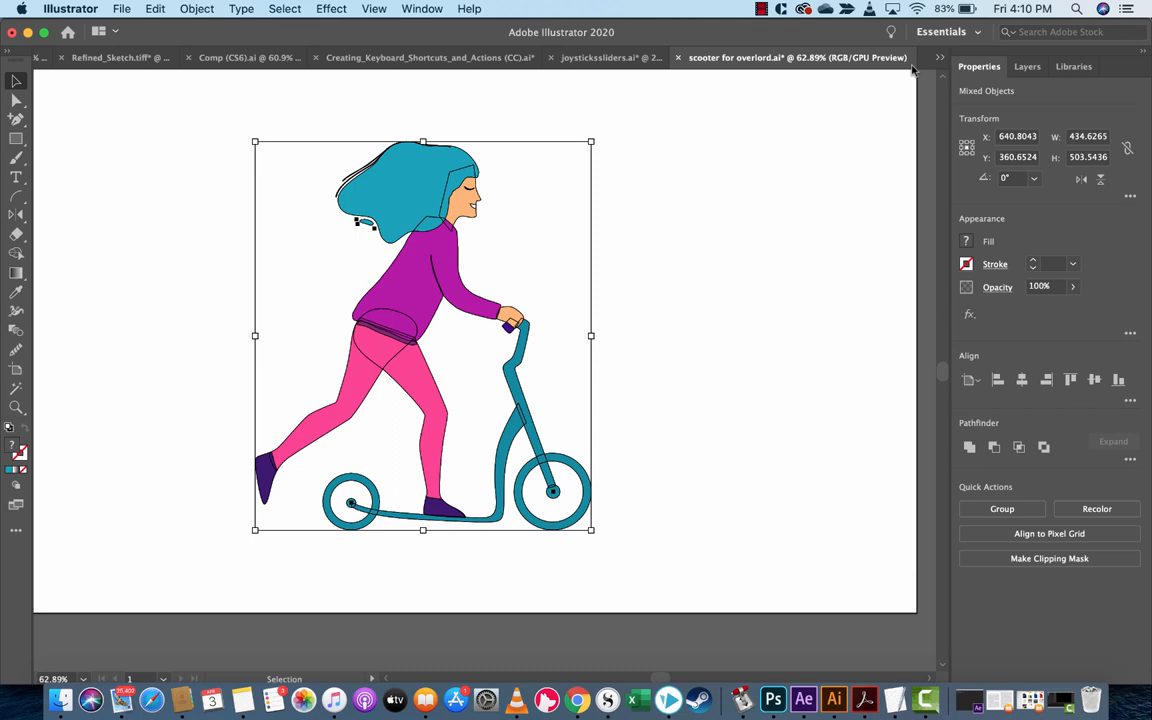
pyautogui.moveTo(232, 190)
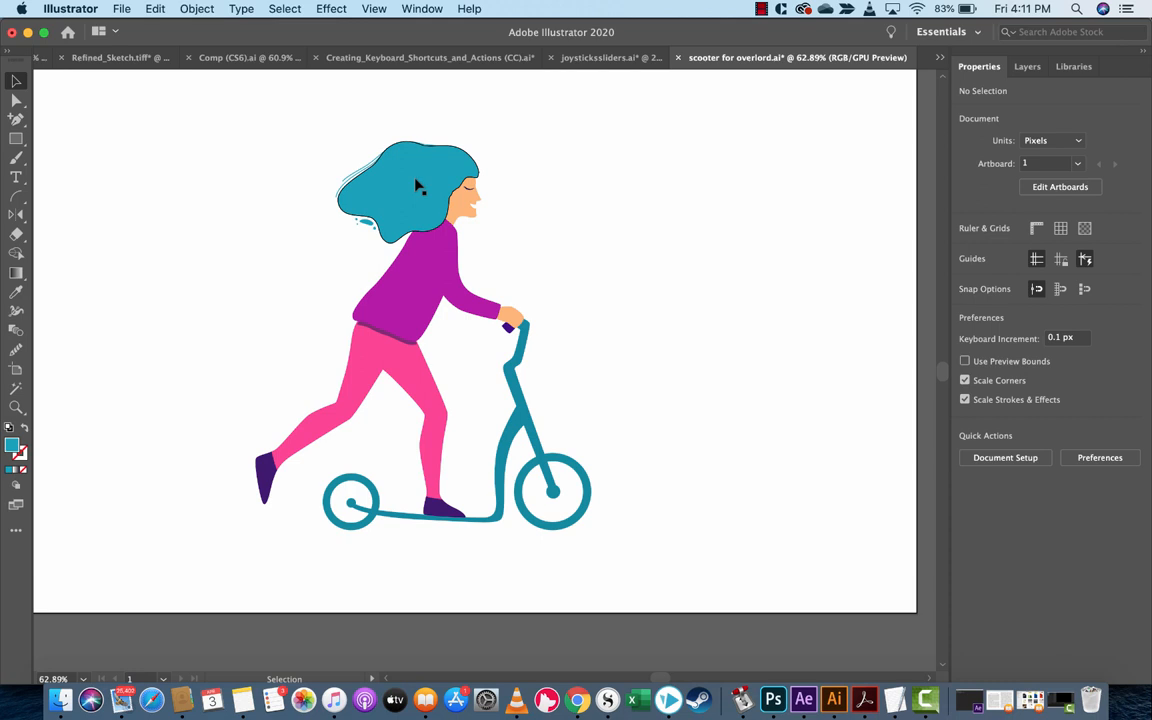
pyautogui.moveTo(405, 175)
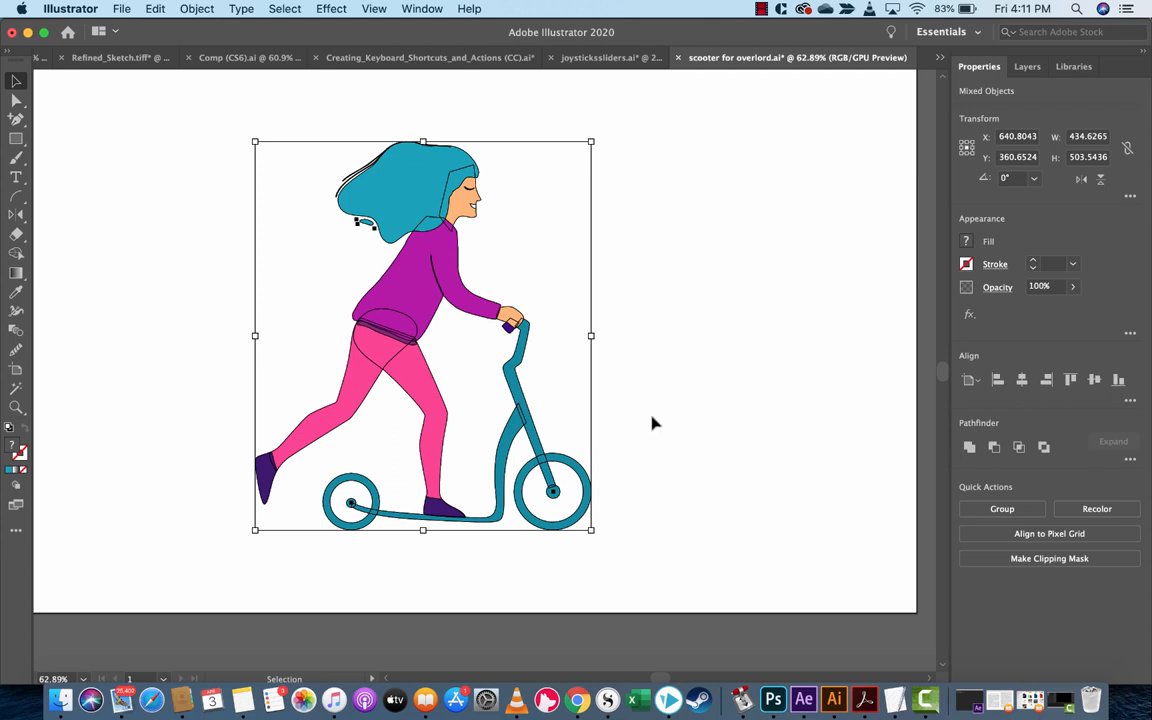
# Open the Asset Export panel from the Window menu.
pyautogui.click(421, 8)
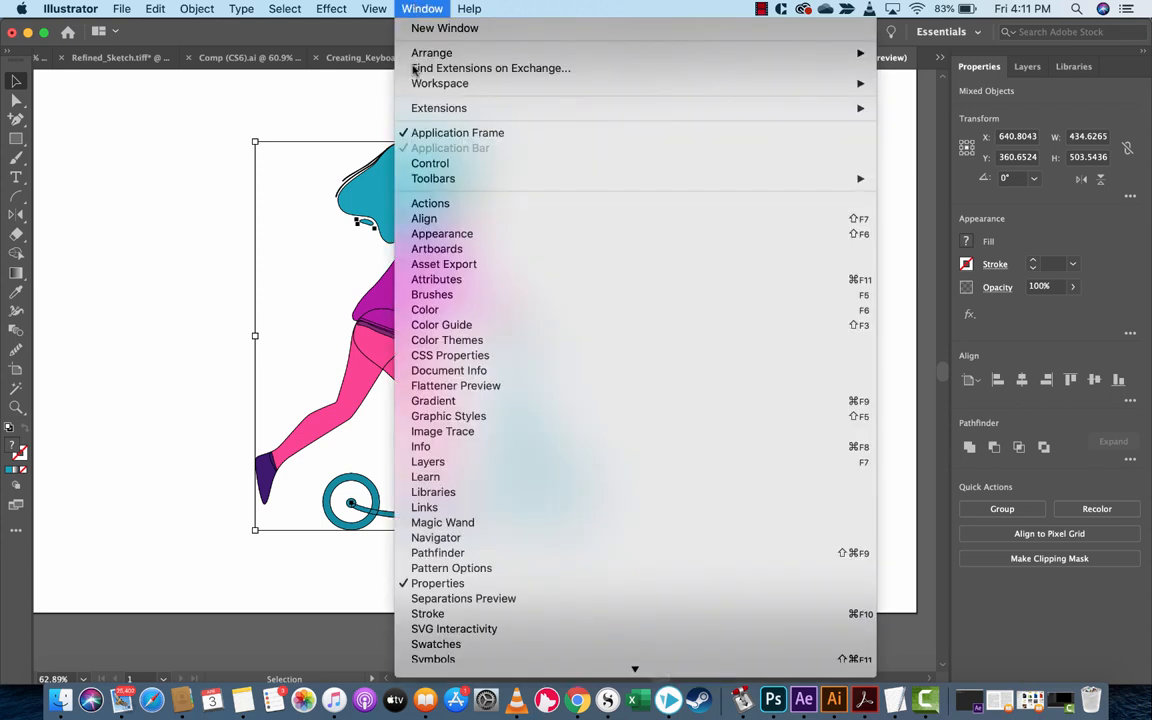
pyautogui.moveTo(443, 263)
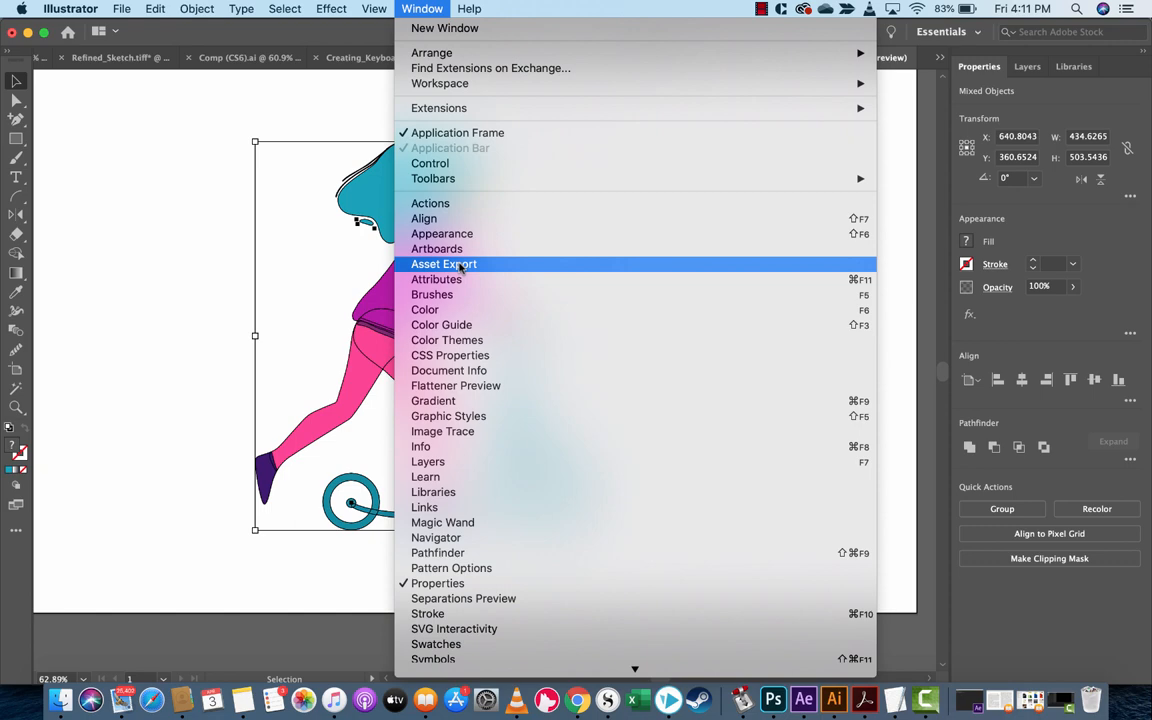
pyautogui.click(444, 264)
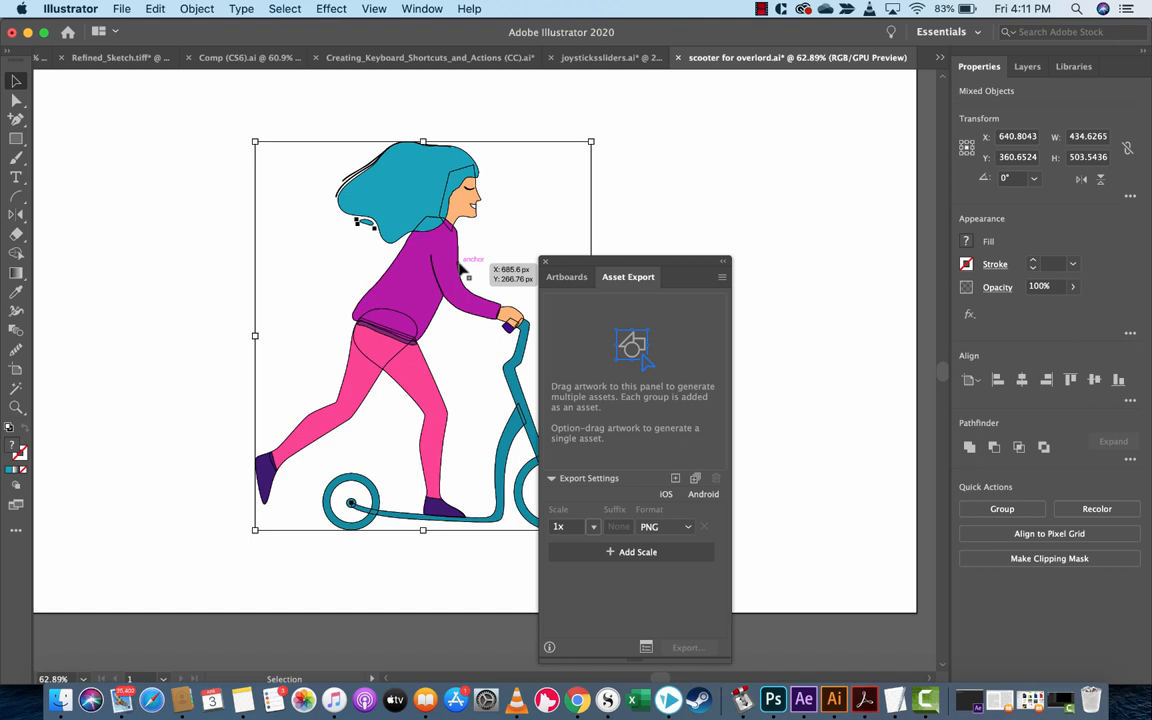
pyautogui.moveTo(565, 180)
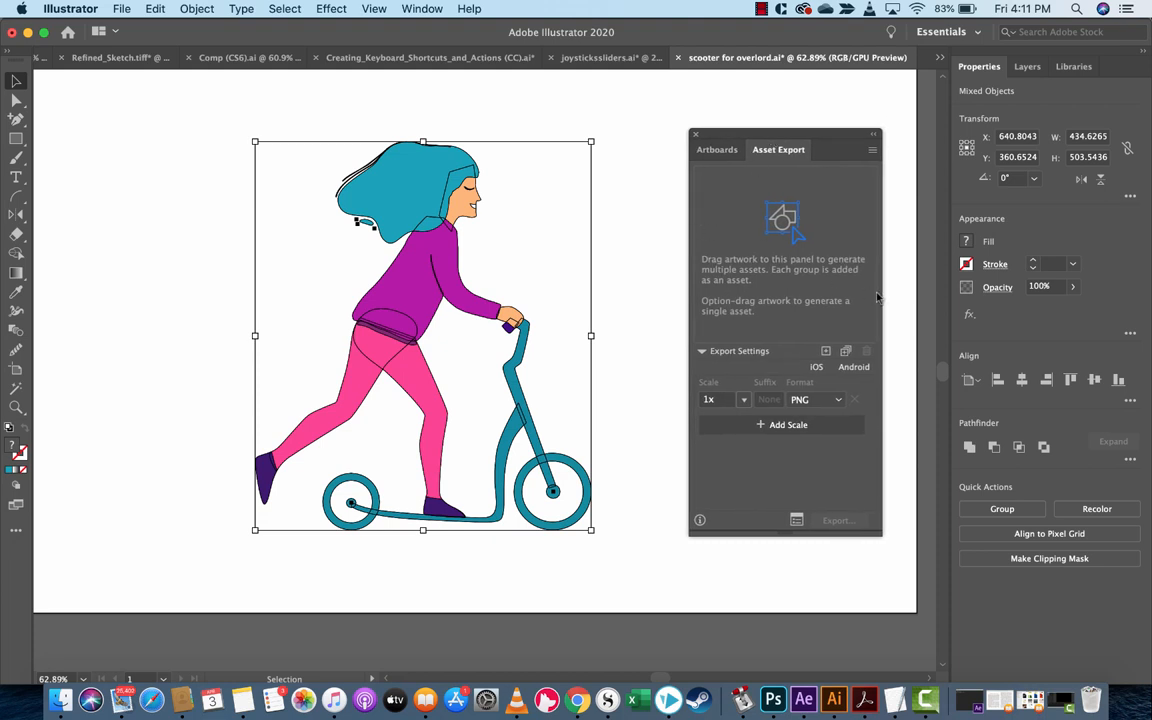
pyautogui.moveTo(882, 311)
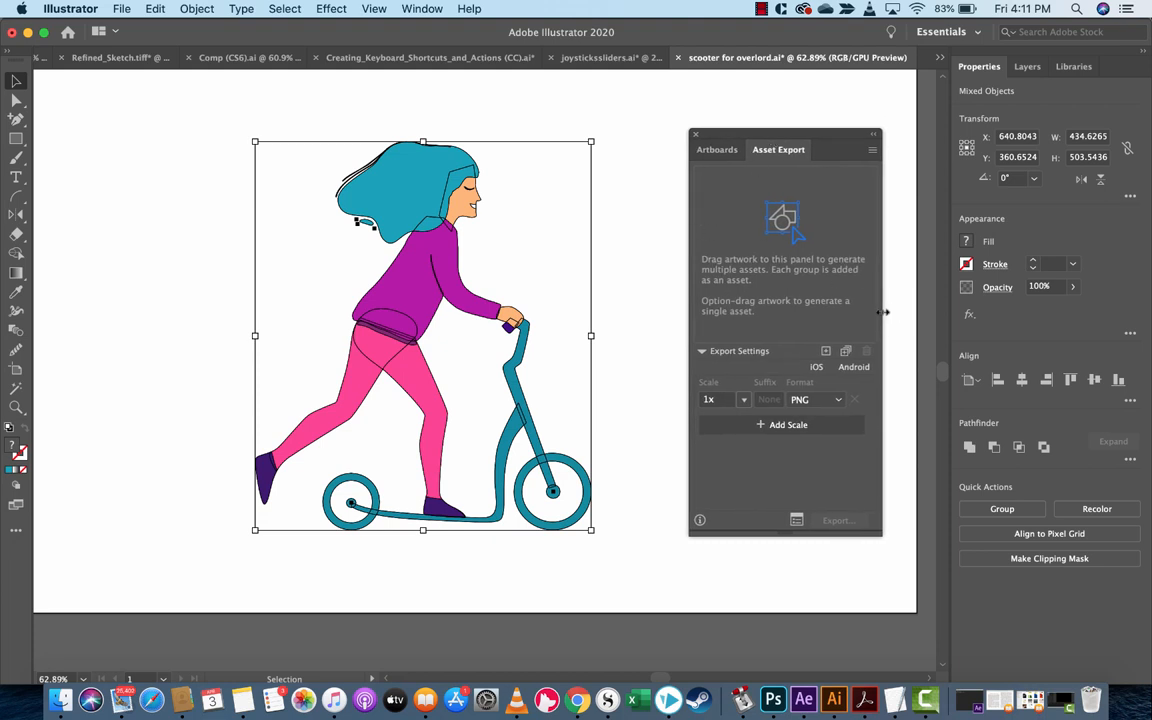
# Widen the Asset Export panel to show the hair, shirt, face, legs and wheels assets.
pyautogui.moveTo(883, 312); pyautogui.dragTo(930, 312)
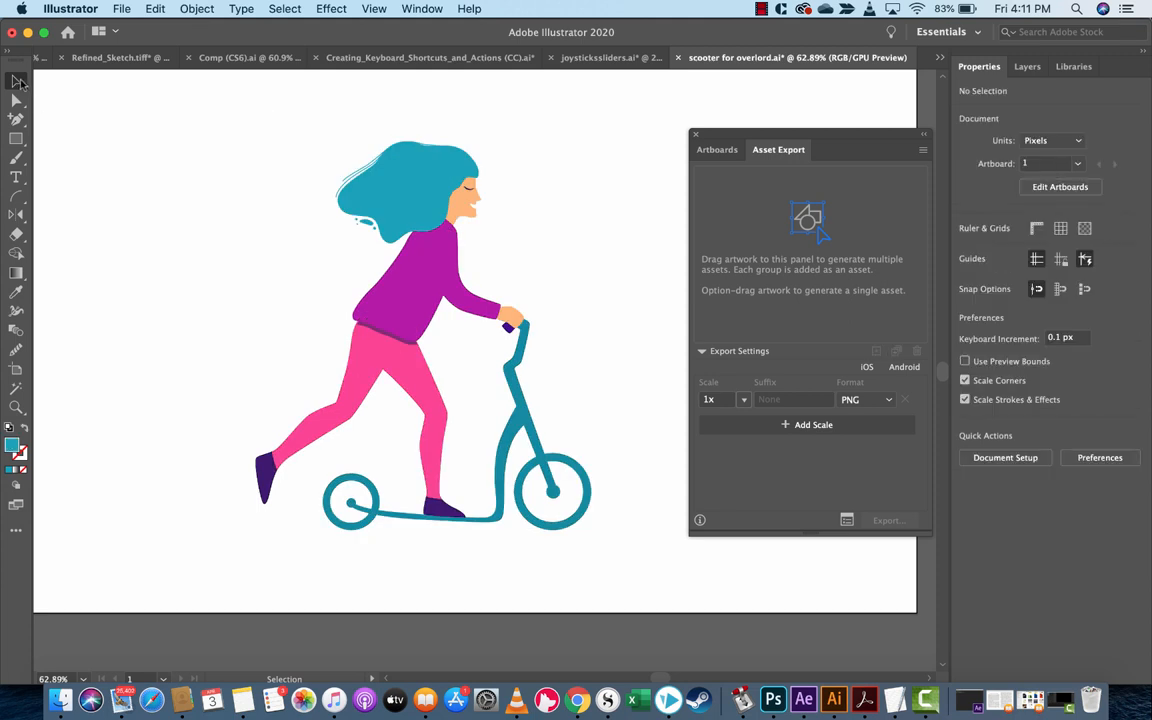
pyautogui.moveTo(140, 109)
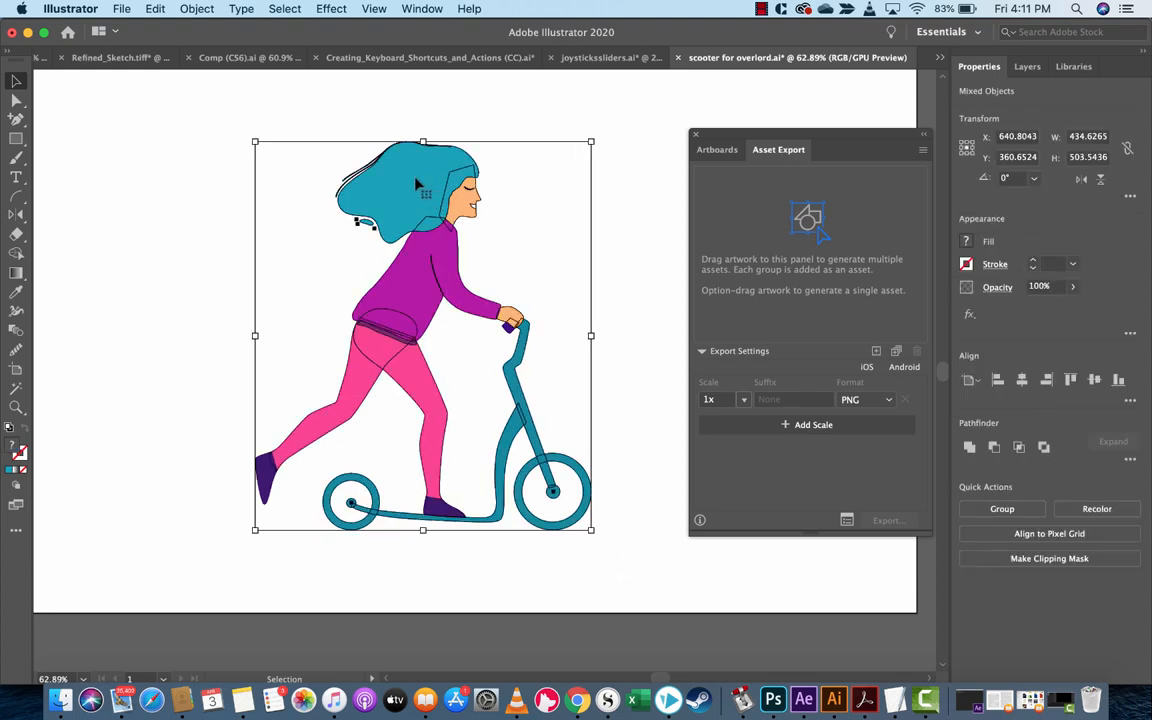
pyautogui.moveTo(396, 187)
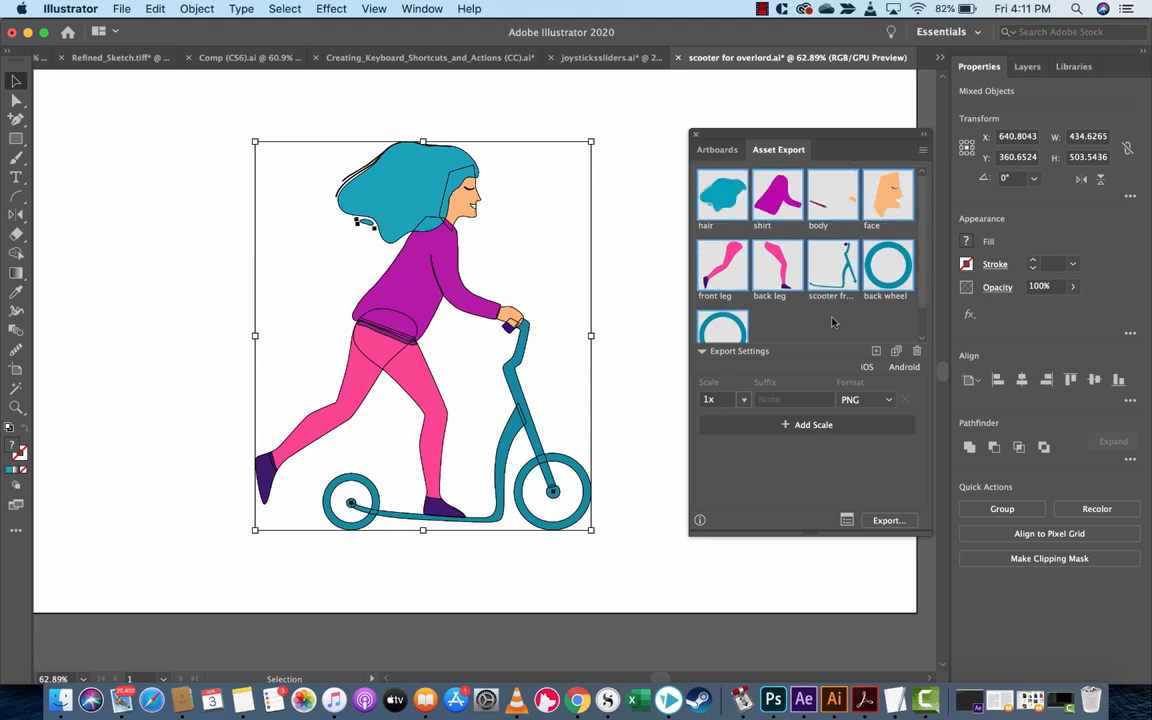
pyautogui.scroll(-3)
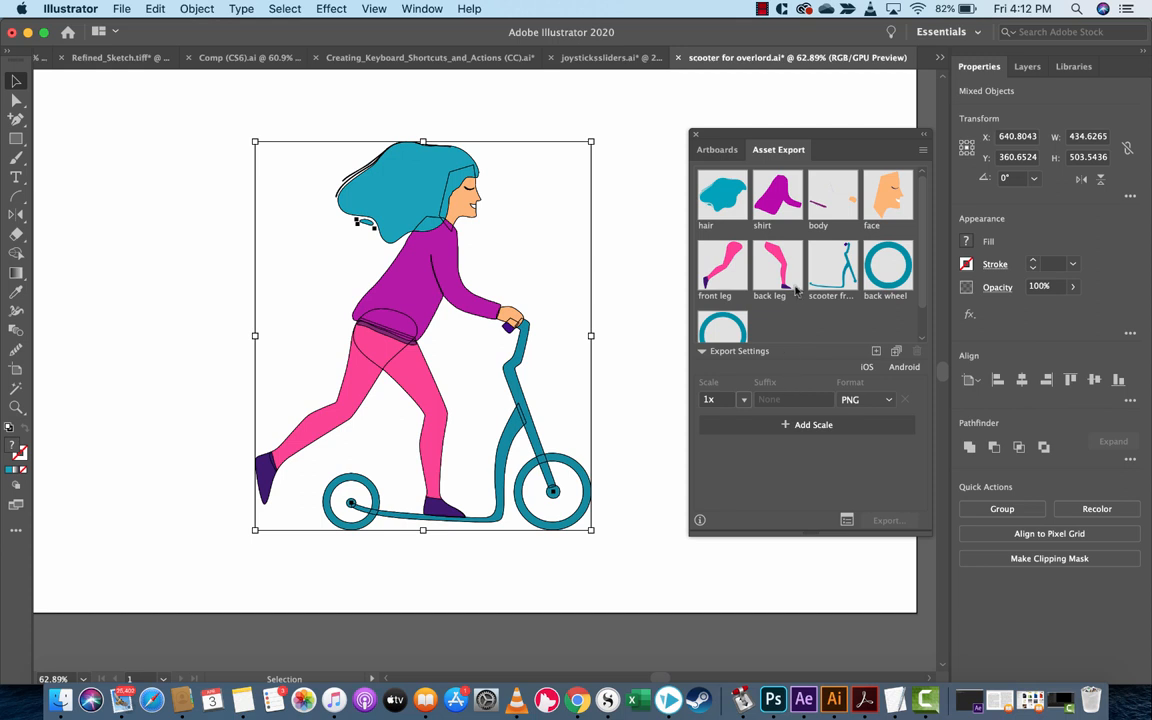
# Choose PNG 8 as the 1x export format in Export Settings.
pyautogui.scroll(-3)
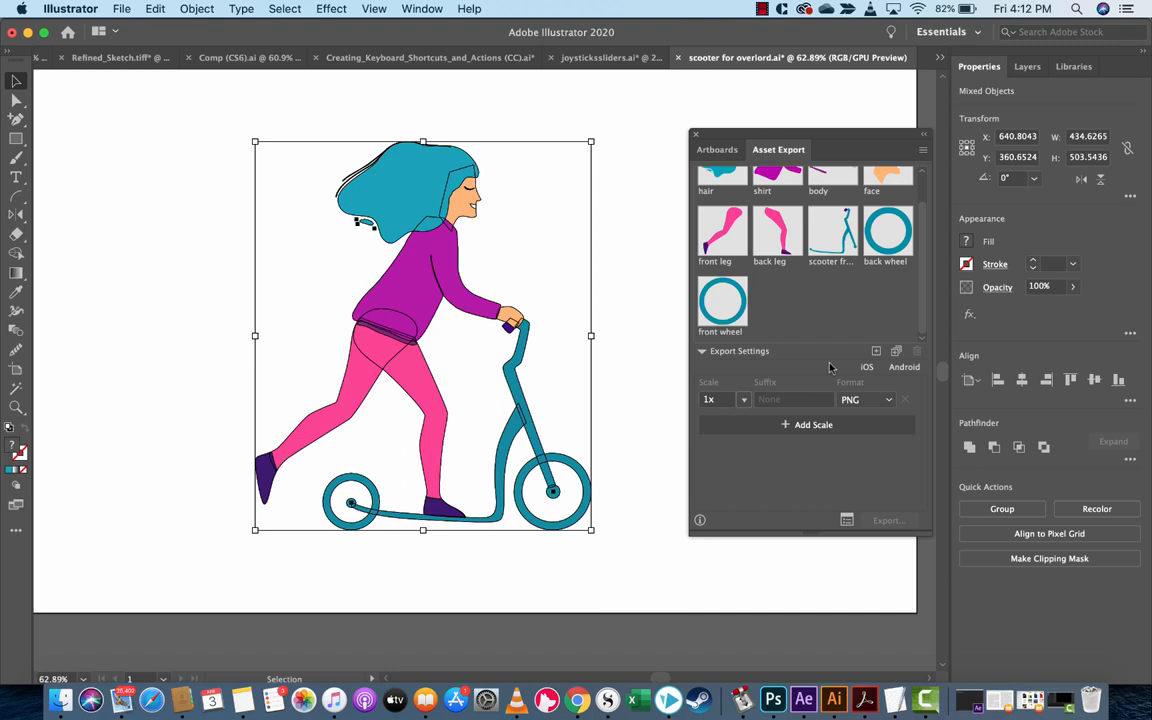
pyautogui.click(866, 399)
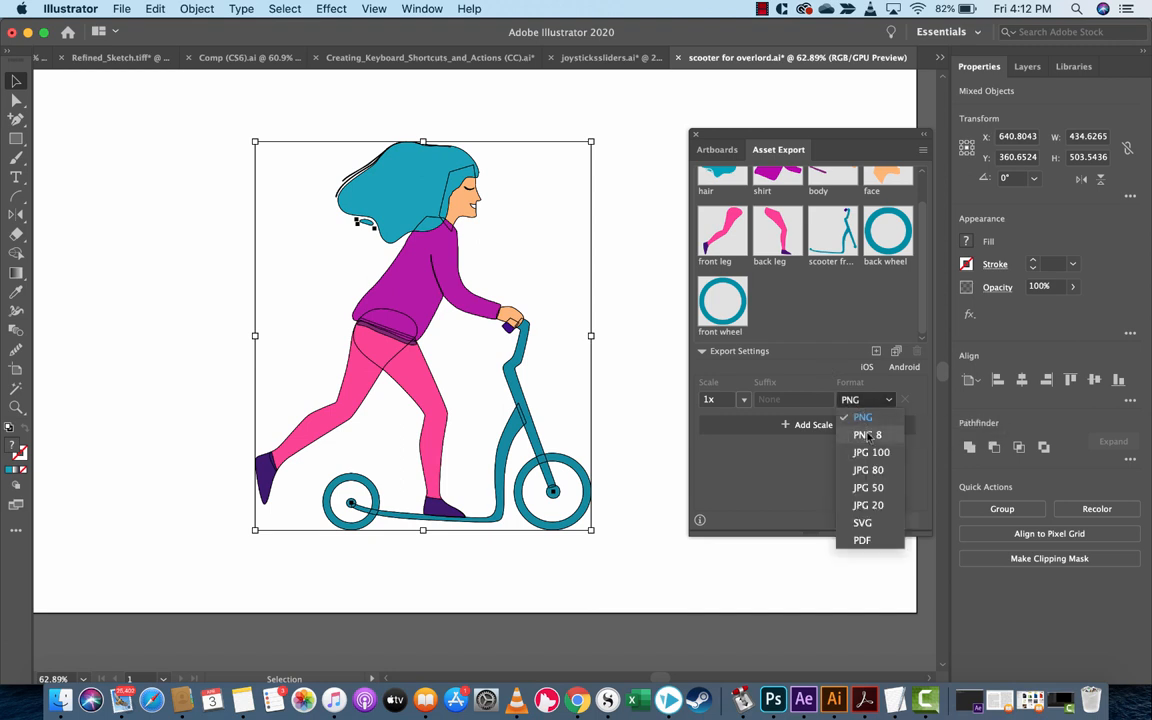
pyautogui.click(867, 434)
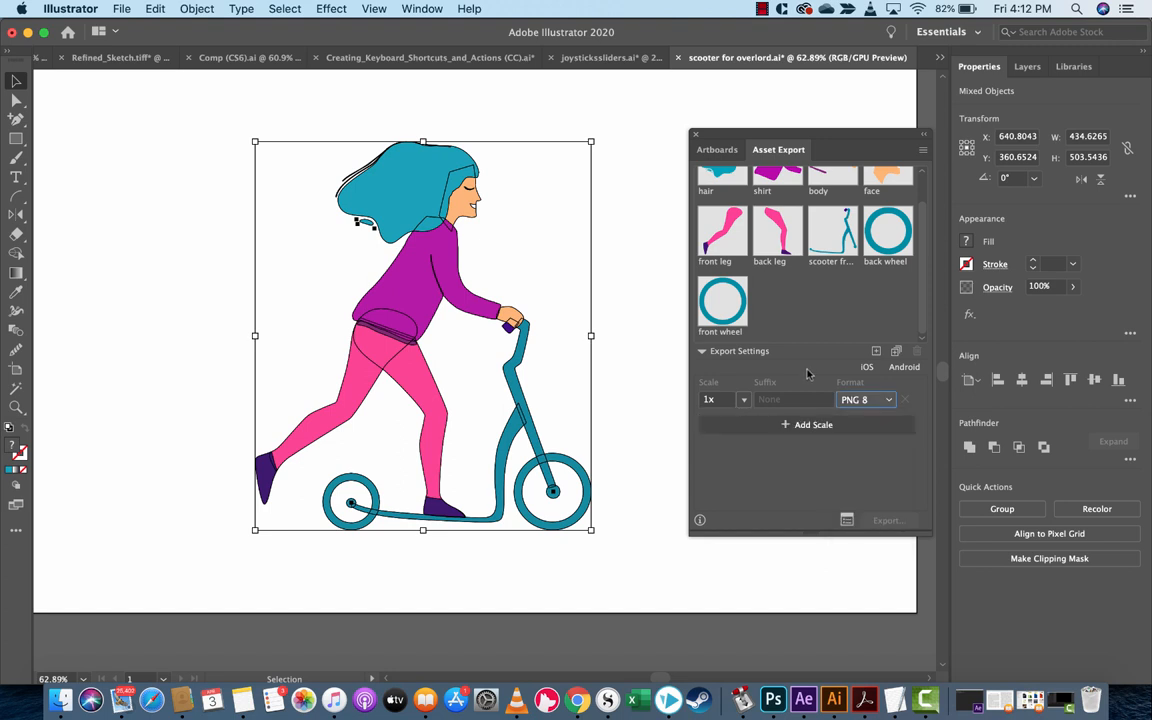
pyautogui.moveTo(808, 375)
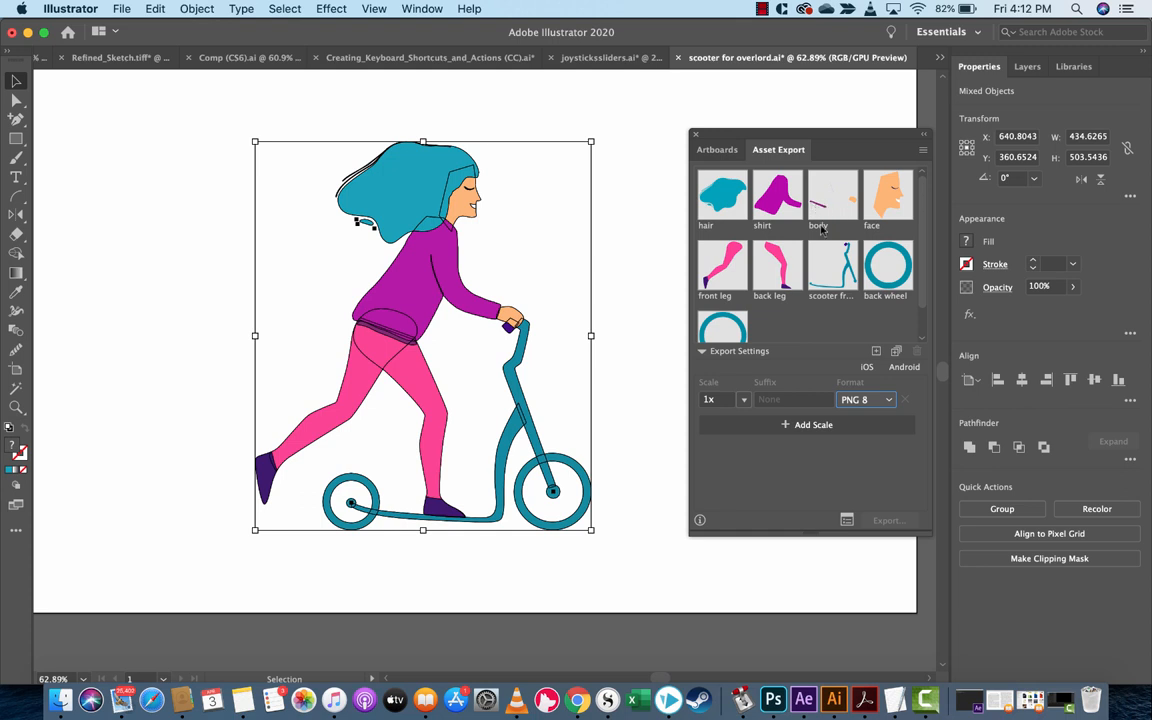
pyautogui.scroll(-3)
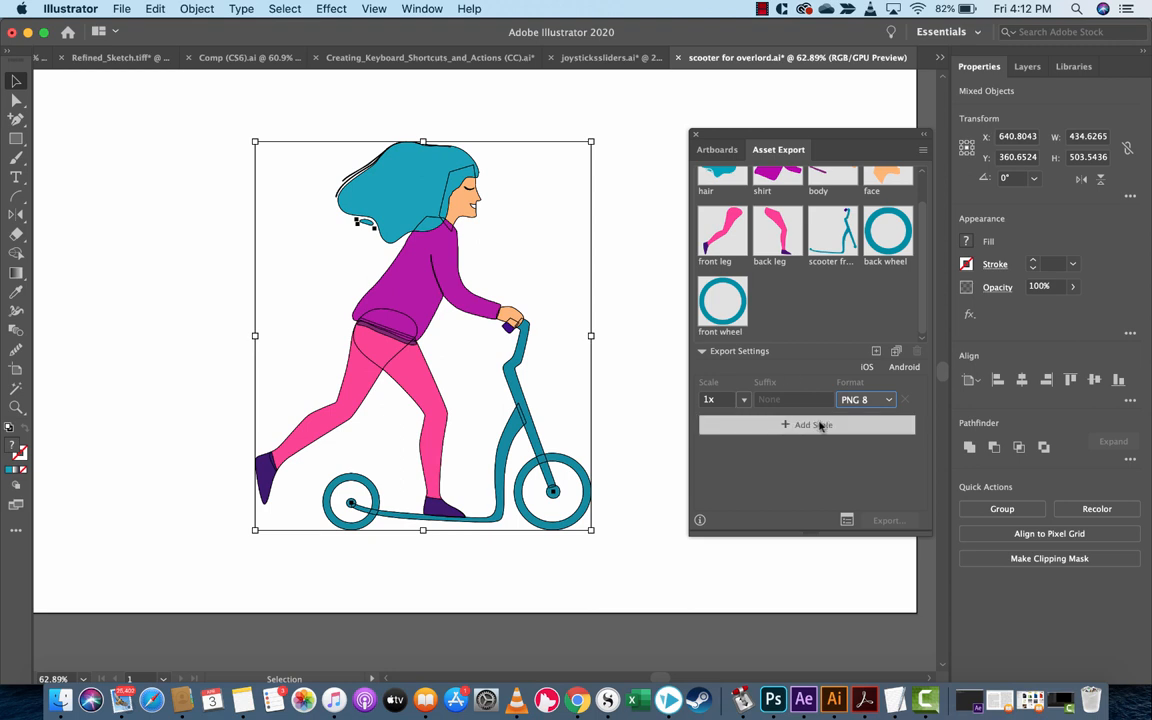
pyautogui.moveTo(804, 424)
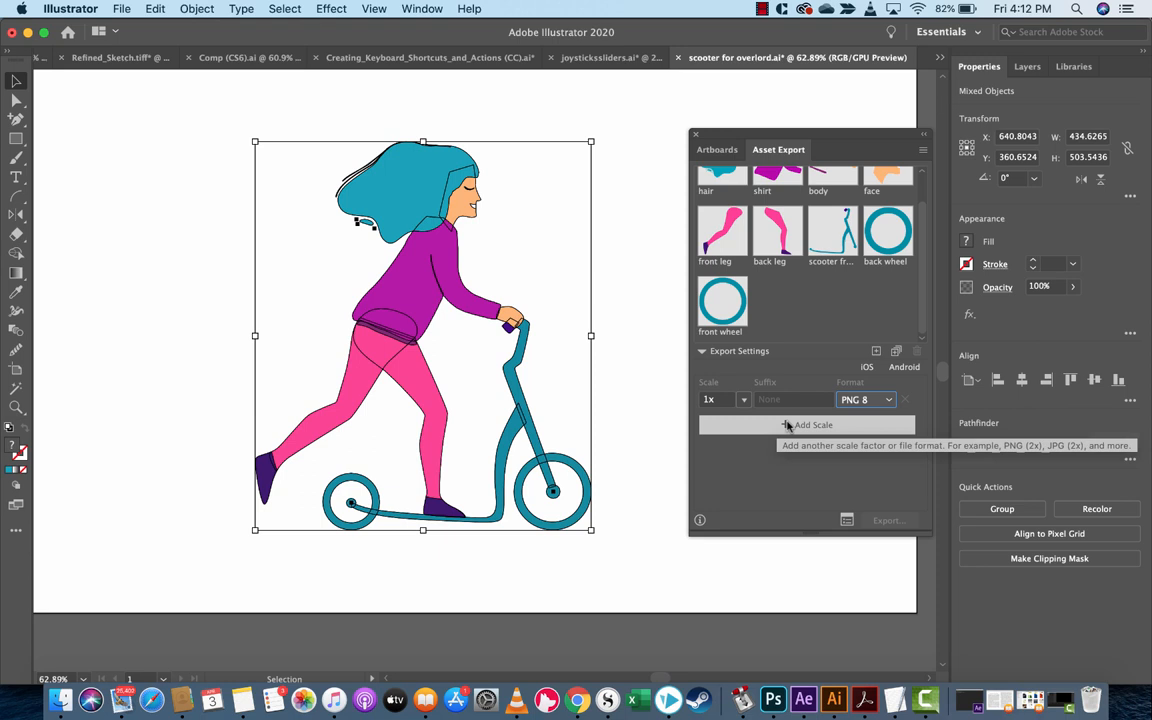
# Add a second export setting at 1x scale with JPG 100 format.
pyautogui.click(814, 425)
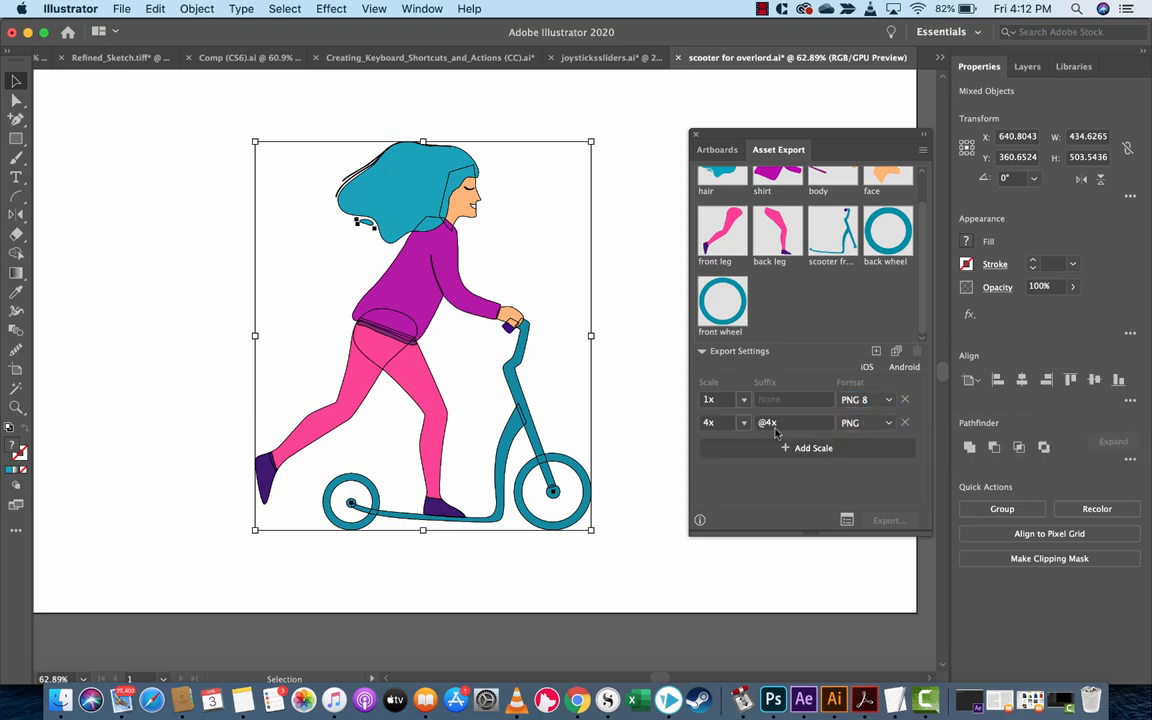
pyautogui.click(744, 422)
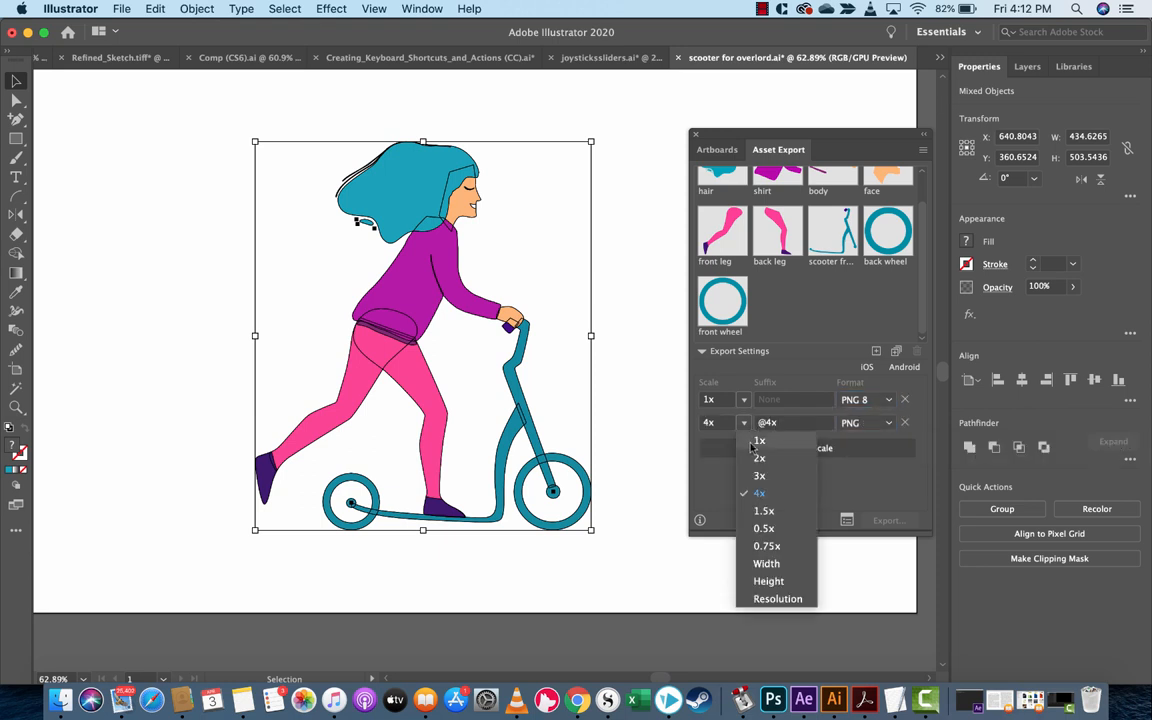
pyautogui.click(889, 422)
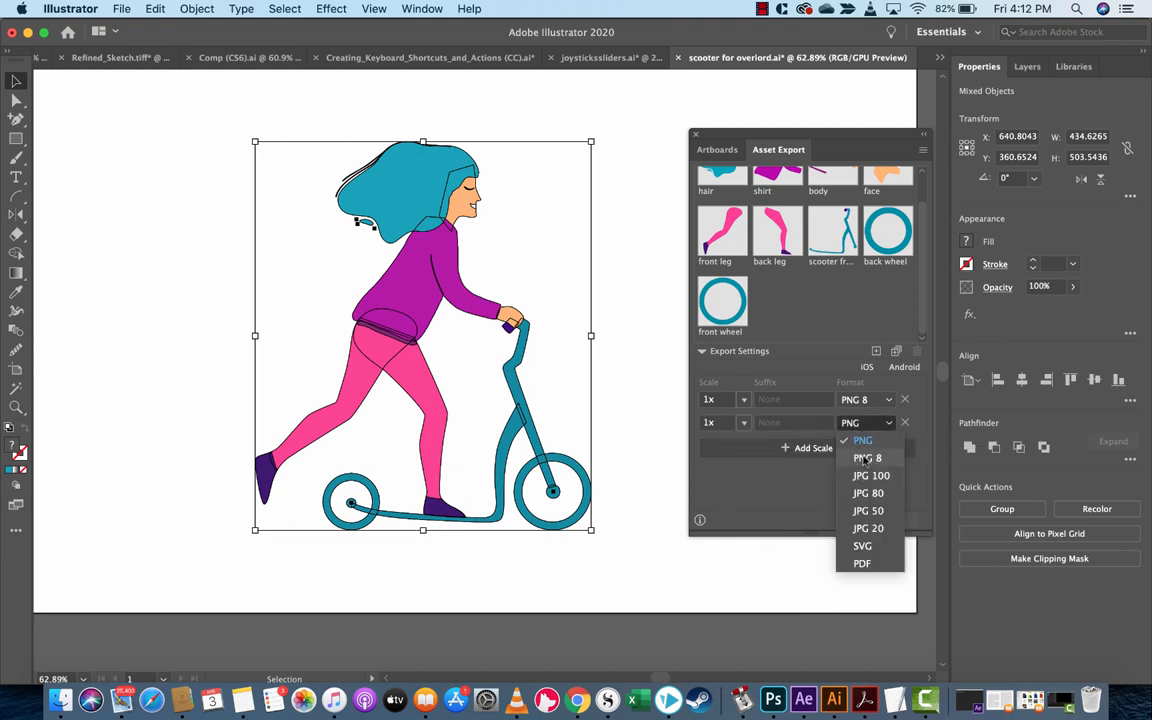
pyautogui.click(870, 475)
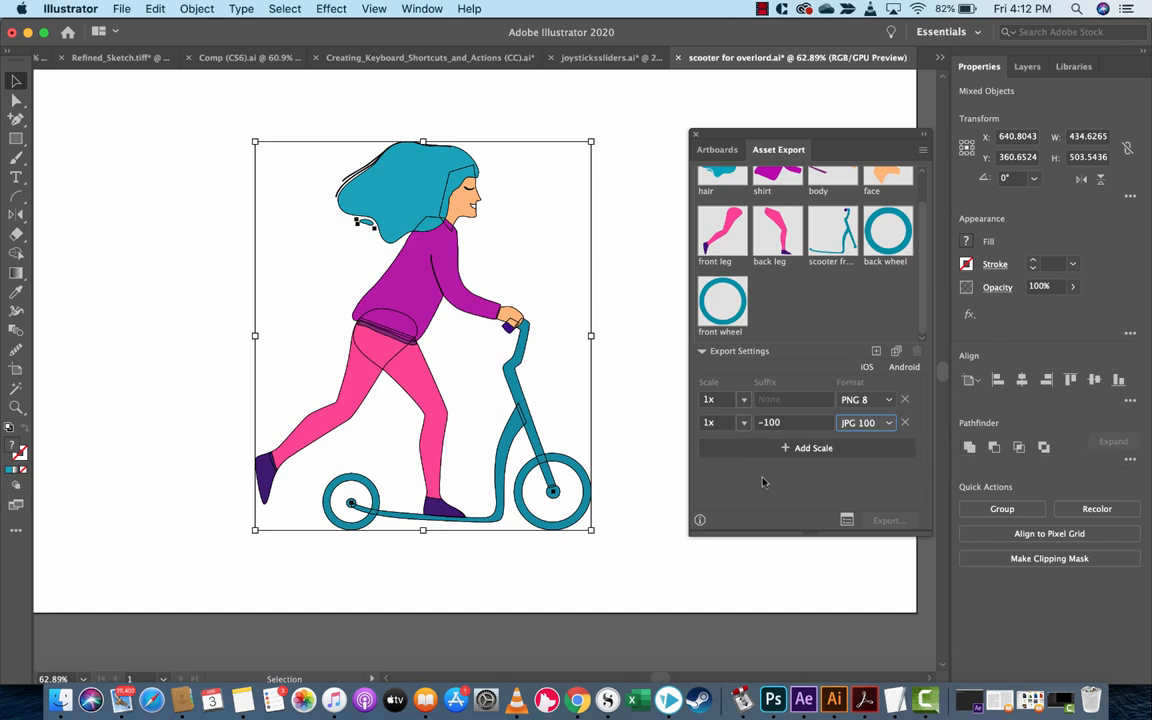
pyautogui.moveTo(813, 447)
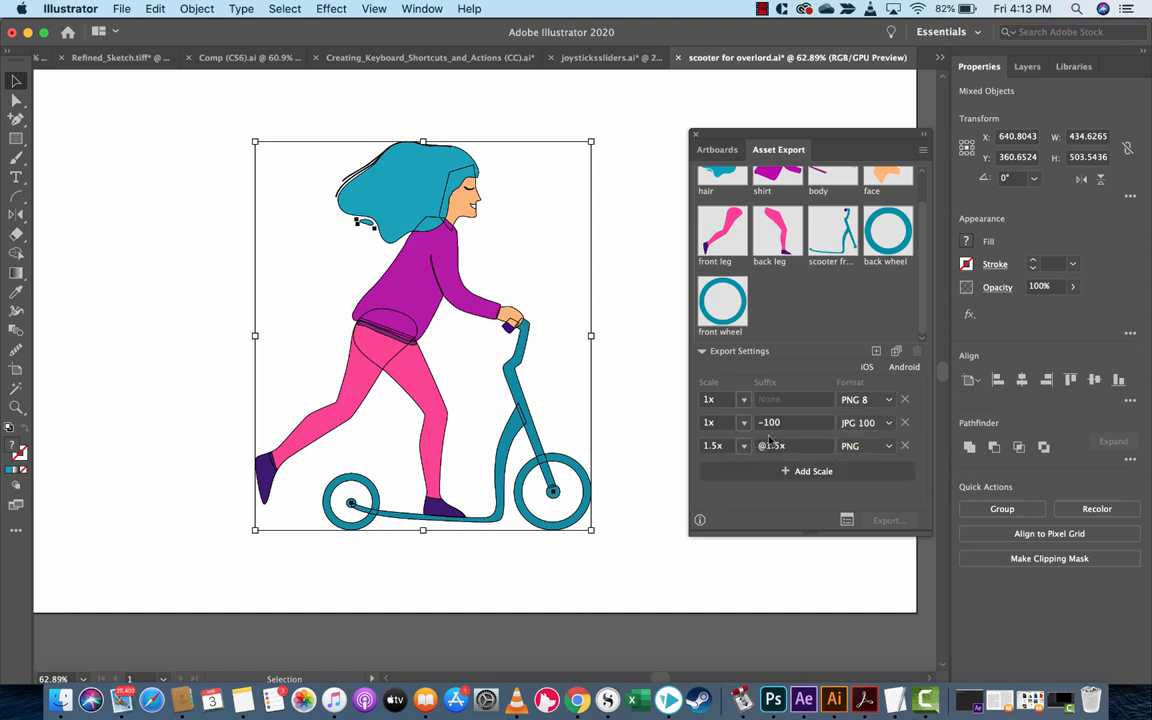
# Set the third export row to 2x scale and PNG 8 format.
pyautogui.click(743, 445)
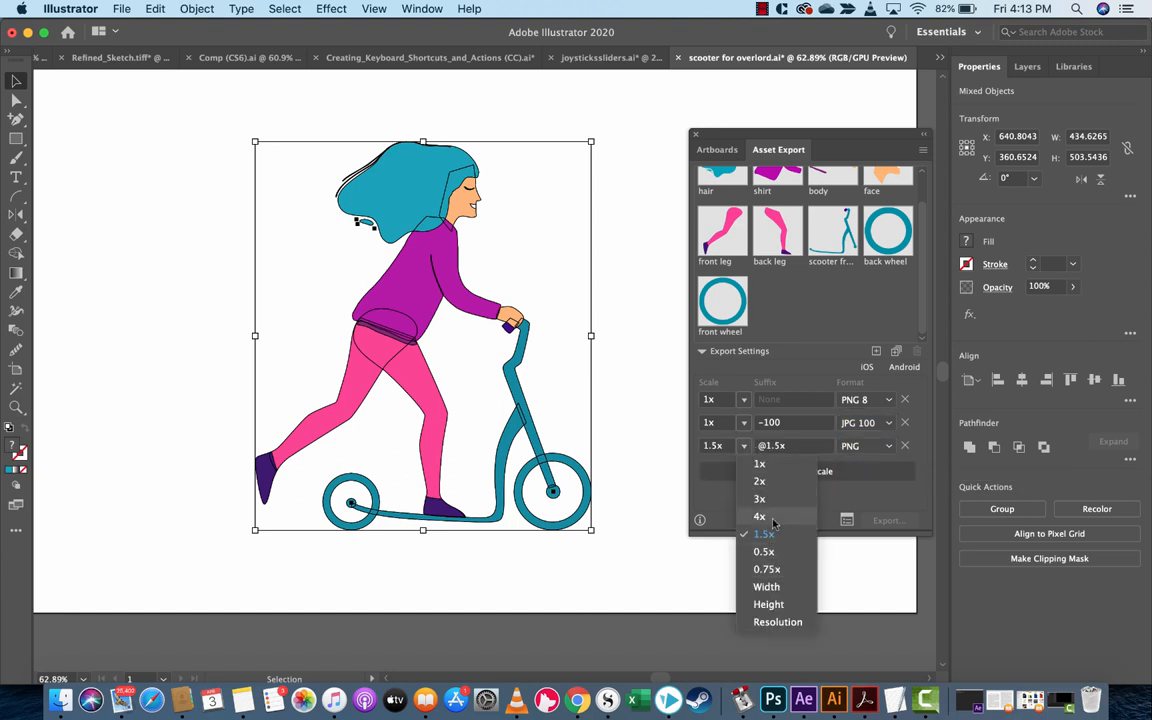
pyautogui.click(760, 481)
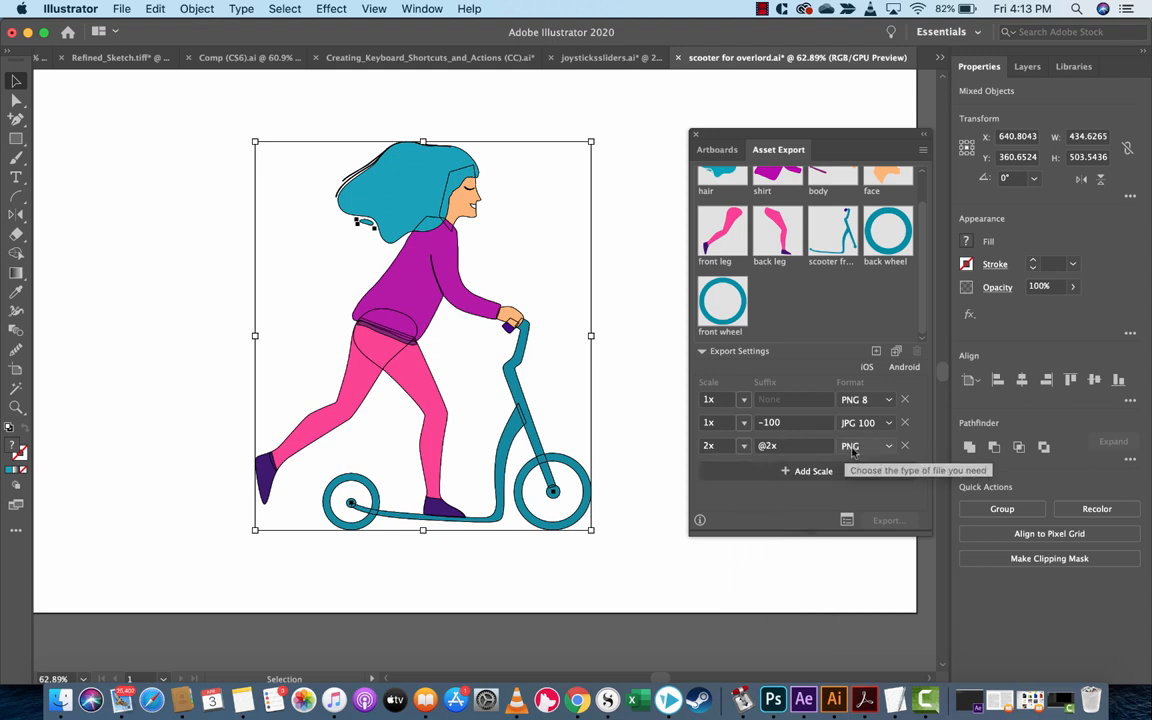
pyautogui.click(866, 445)
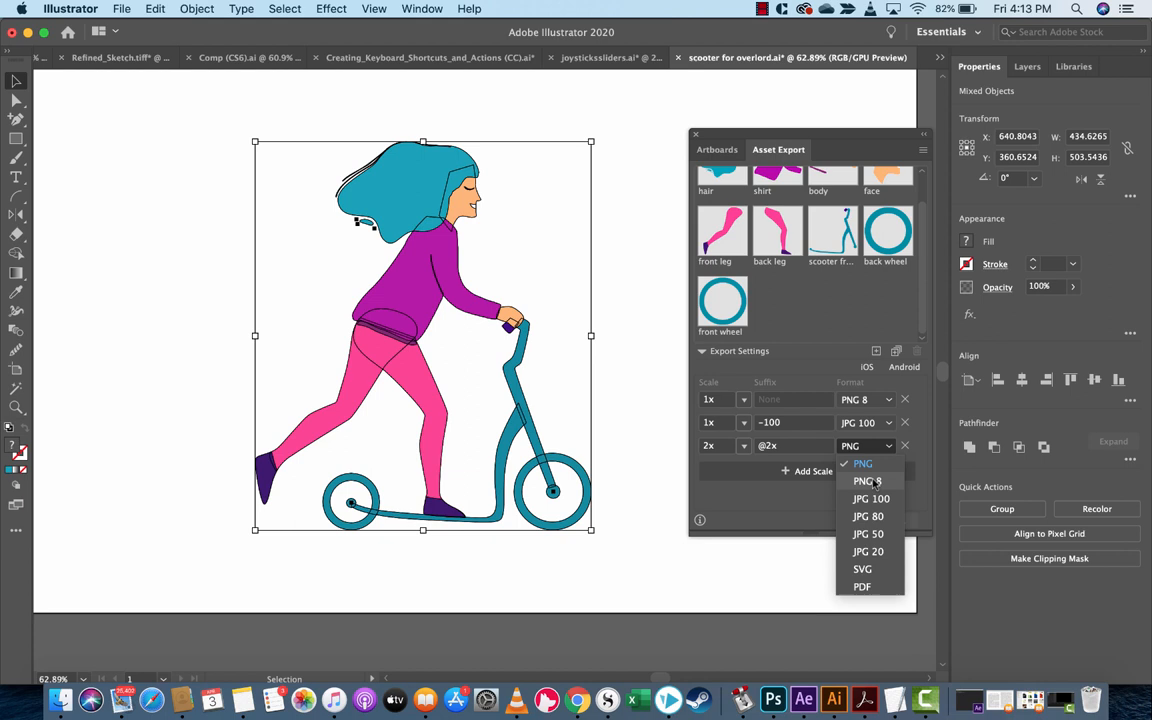
pyautogui.click(863, 481)
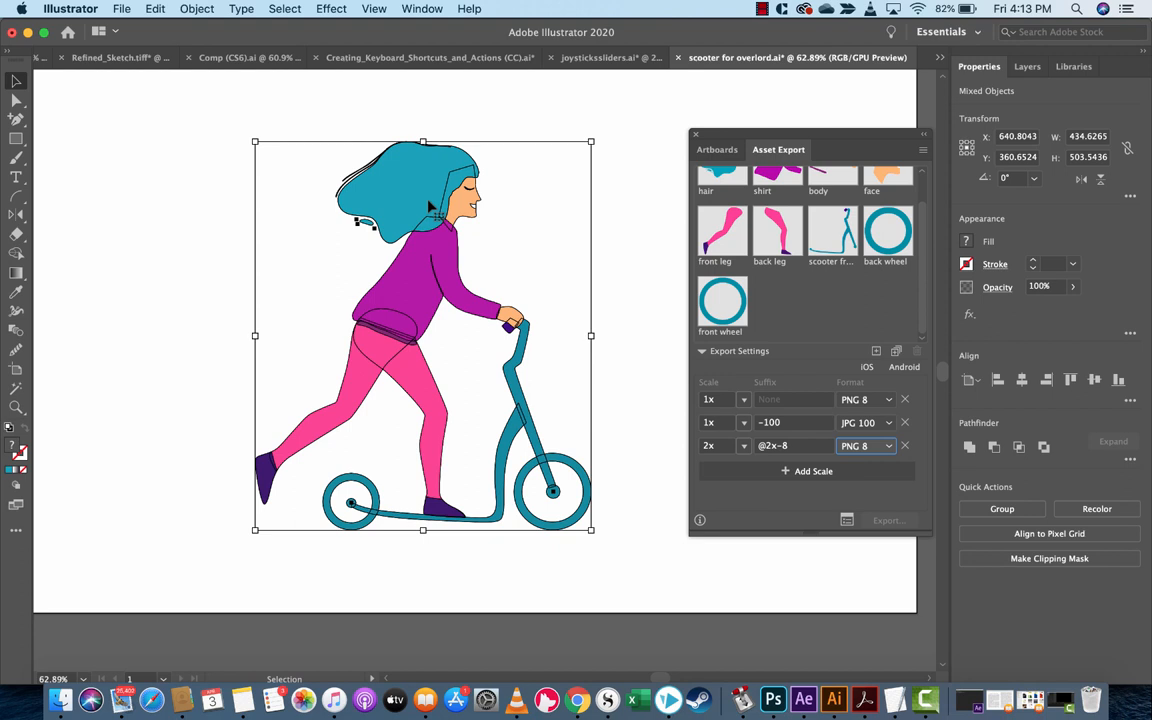
pyautogui.moveTo(470, 108)
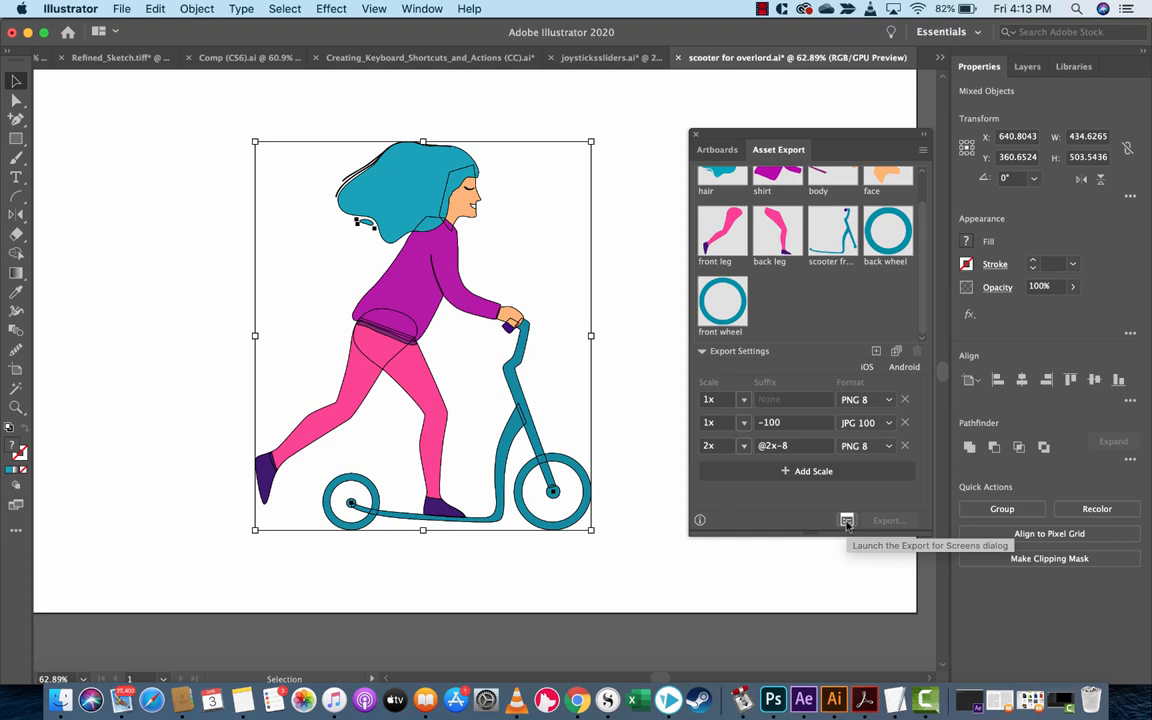
pyautogui.moveTo(813, 441)
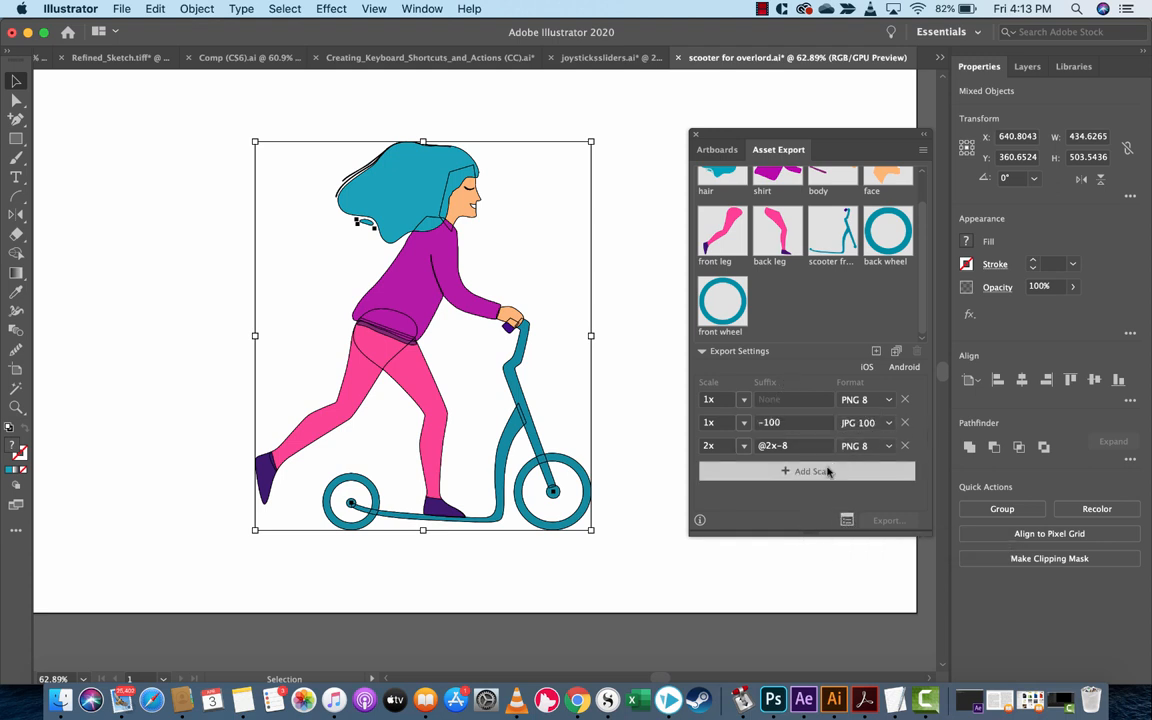
# Export all nine assets in all three formats to the desktop via Export for Screens.
pyautogui.click(888, 520)
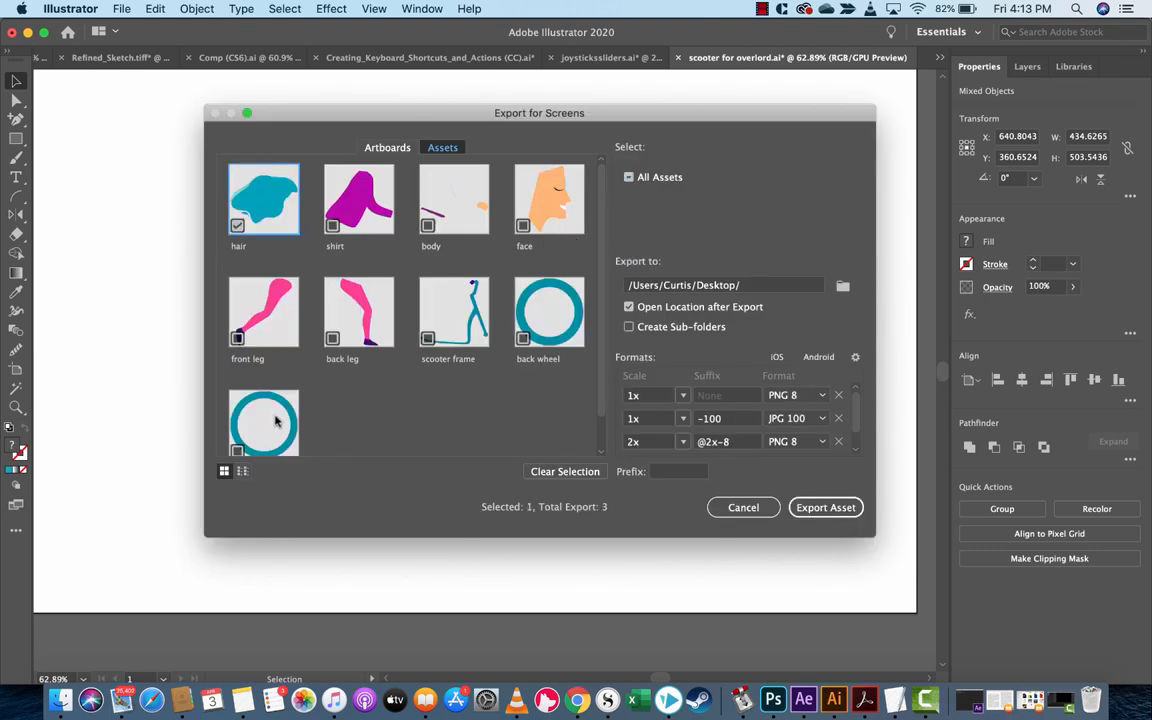
pyautogui.click(629, 177)
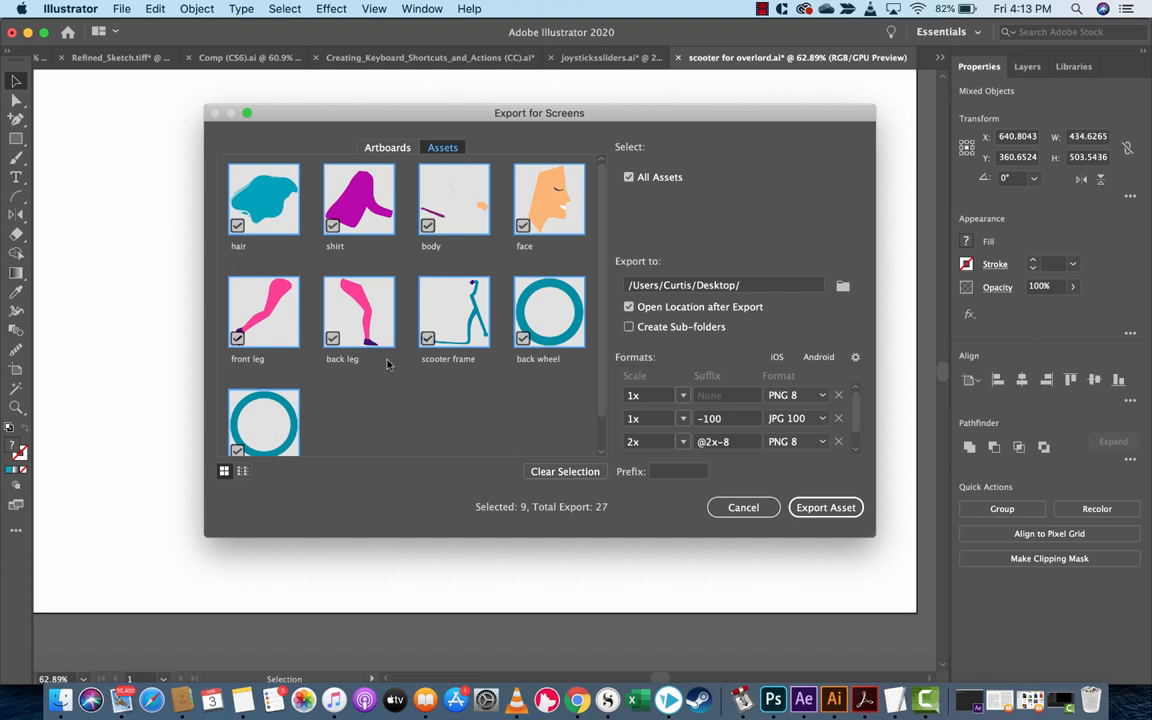
pyautogui.moveTo(410, 295)
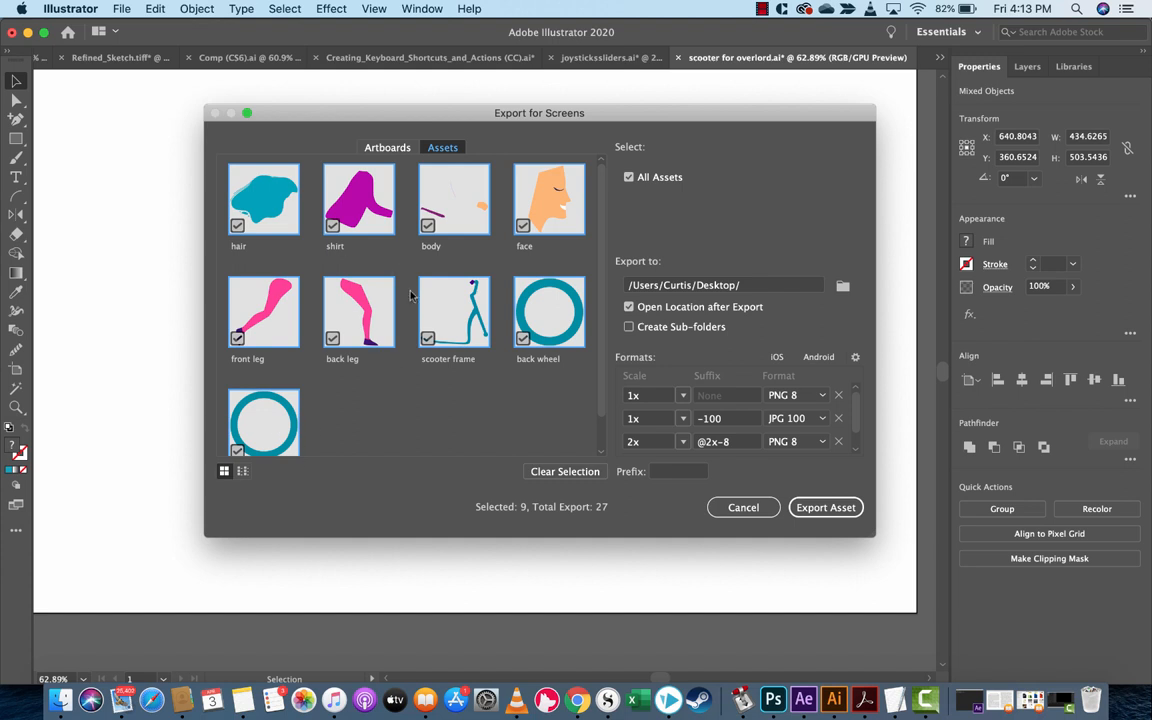
pyautogui.scroll(-3)
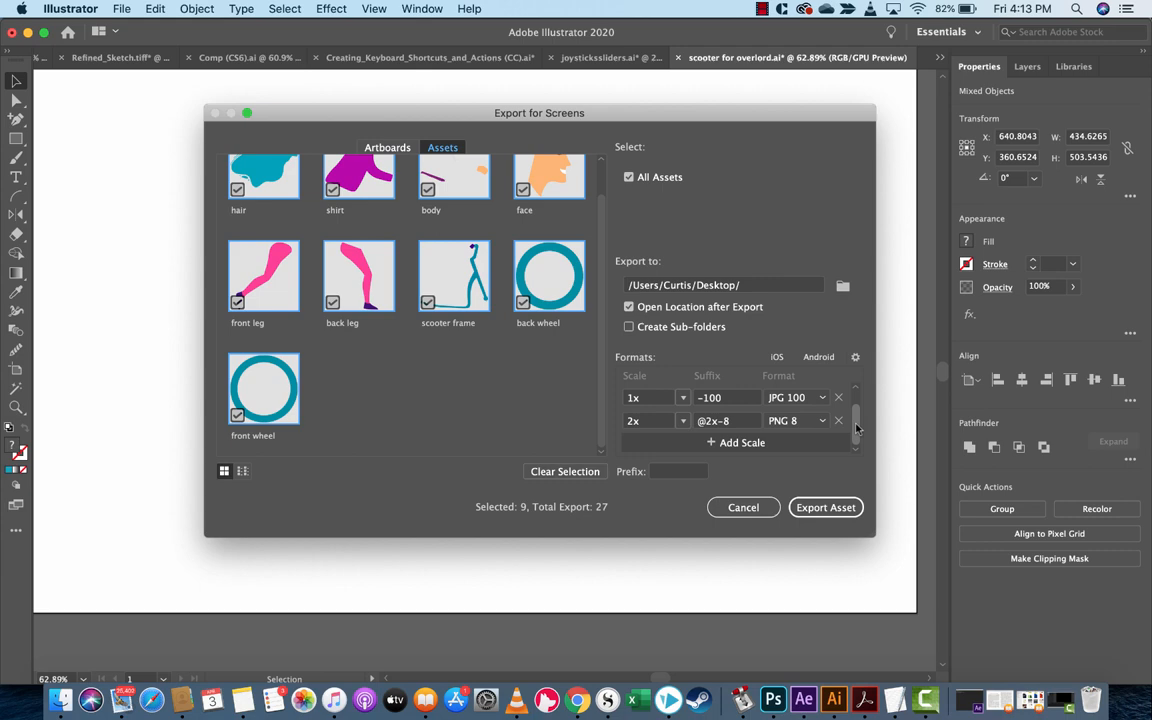
pyautogui.click(742, 442)
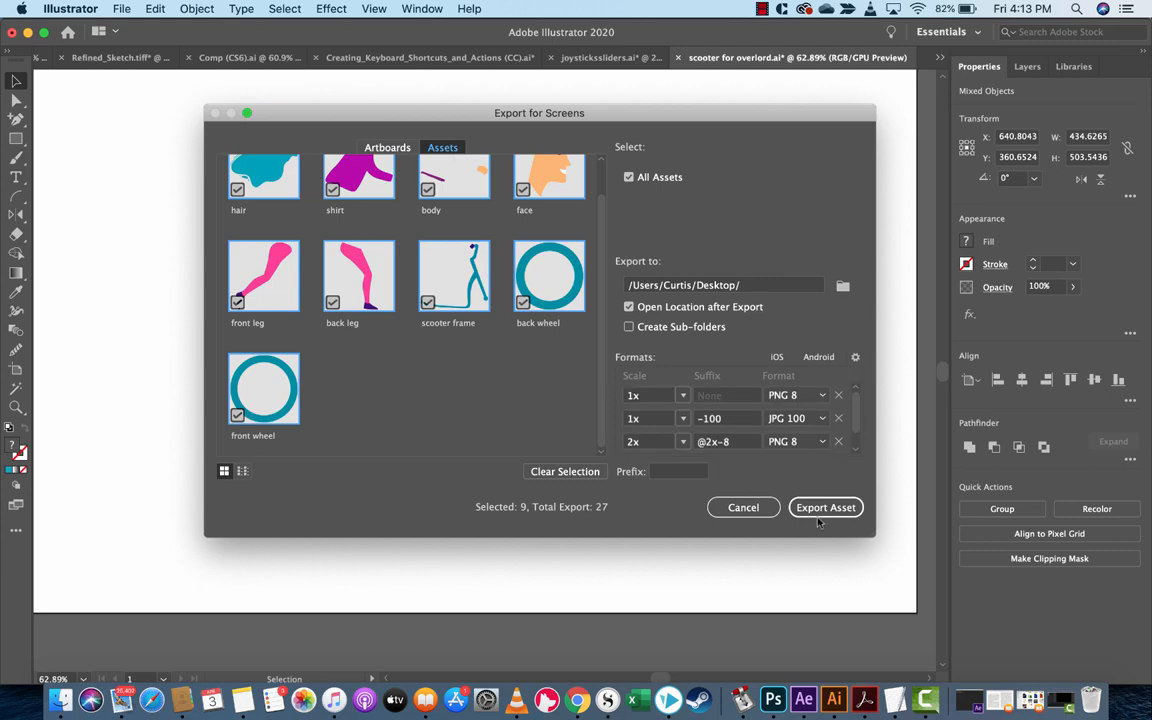
pyautogui.click(825, 507)
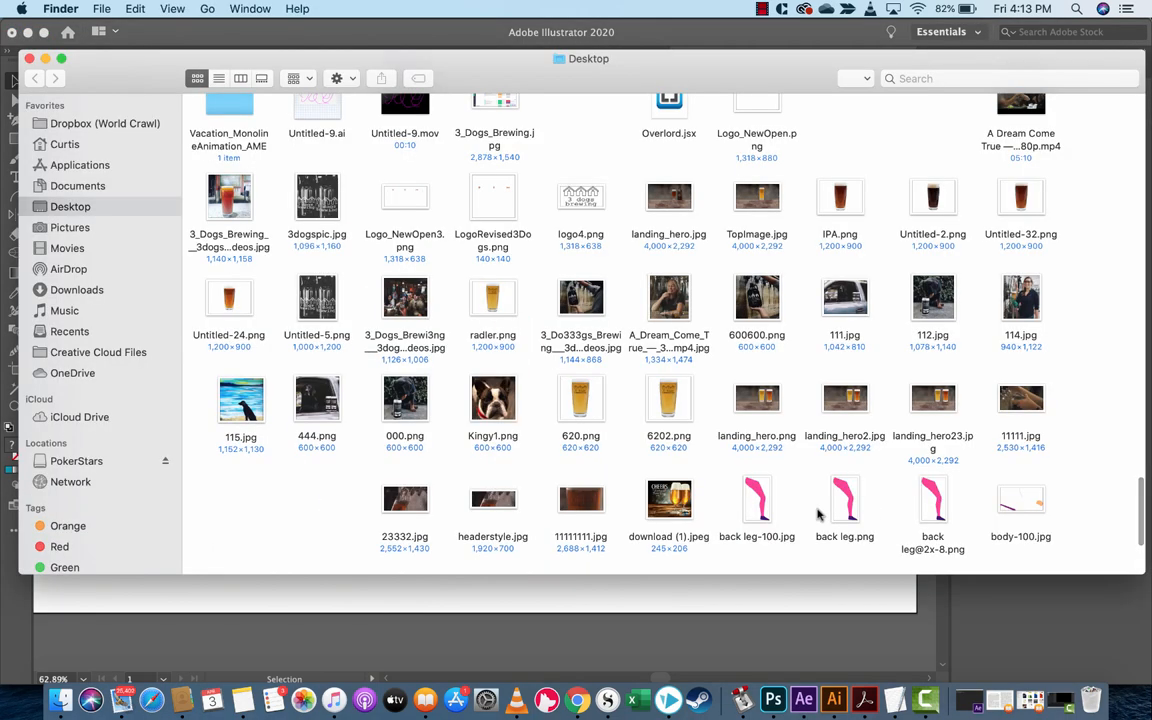
pyautogui.scroll(-3)
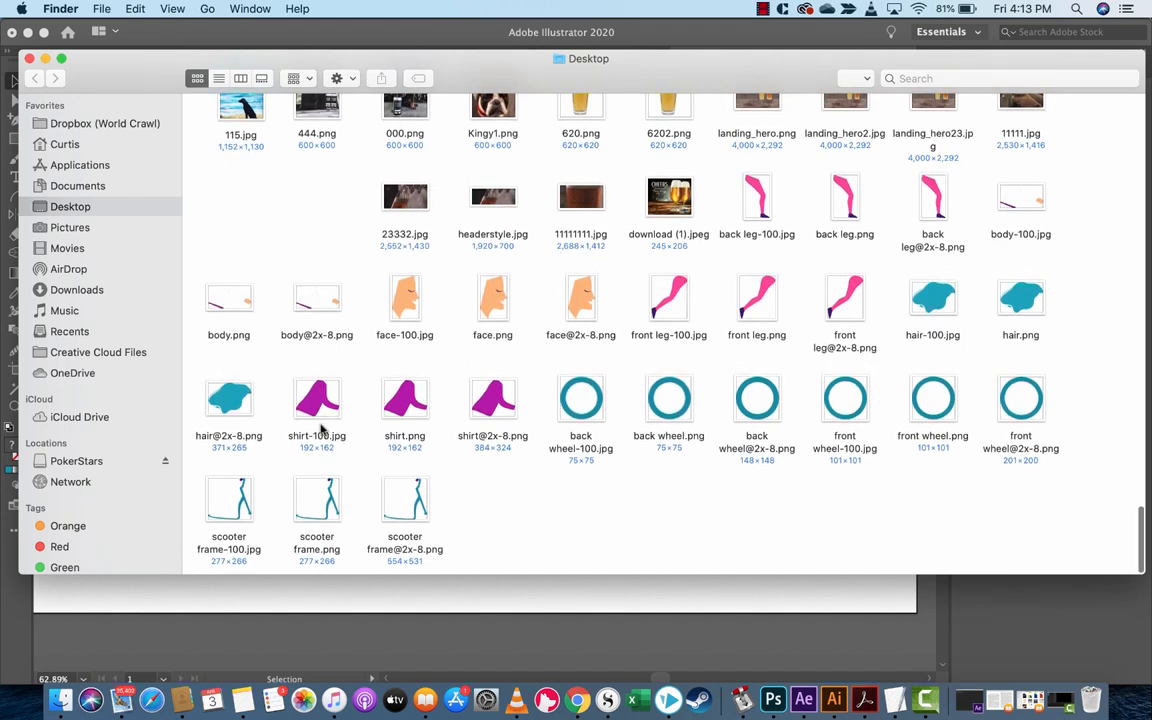
pyautogui.moveTo(528, 470)
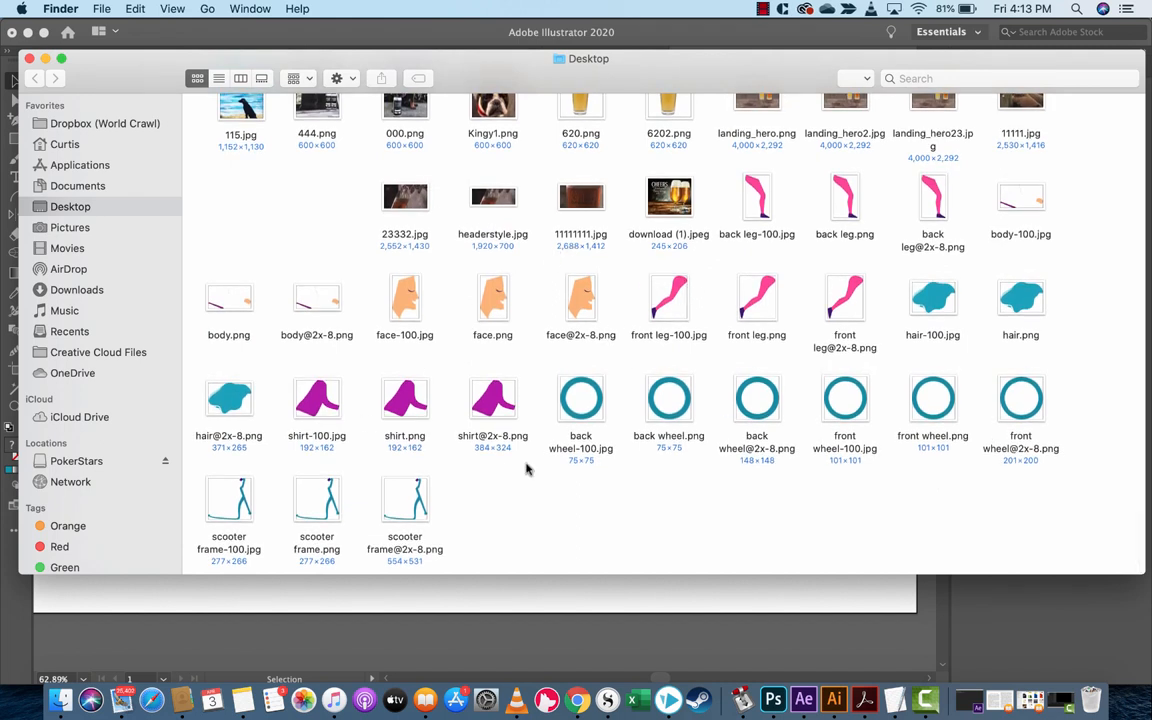
pyautogui.click(762, 9)
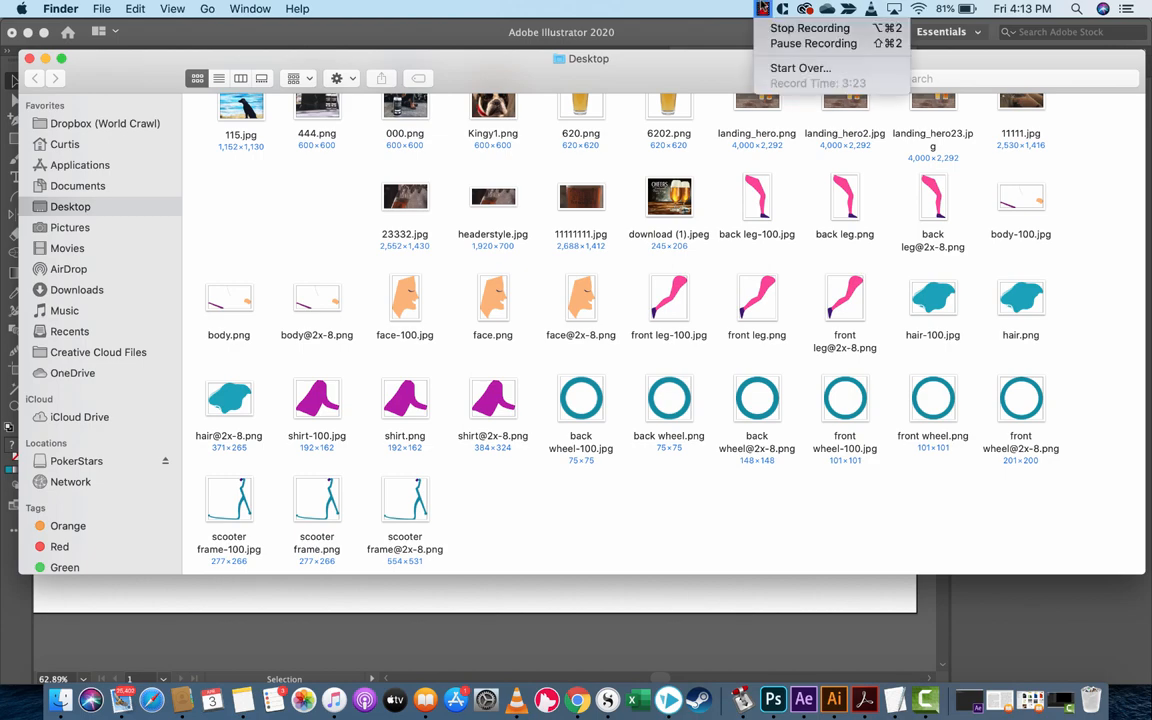